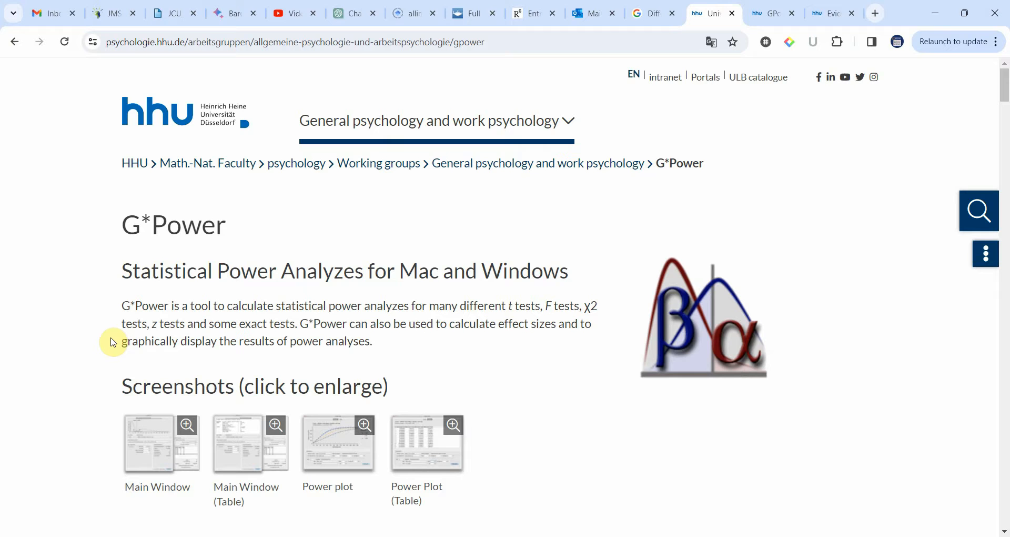
mouse_move(619, 339)
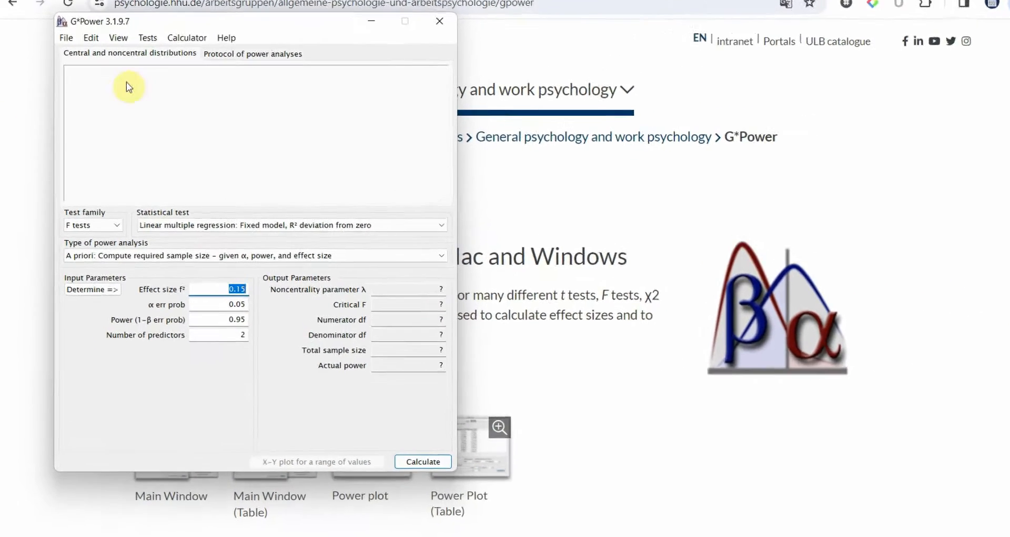
Step: Bring up the list of available statistical tests
click(93, 224)
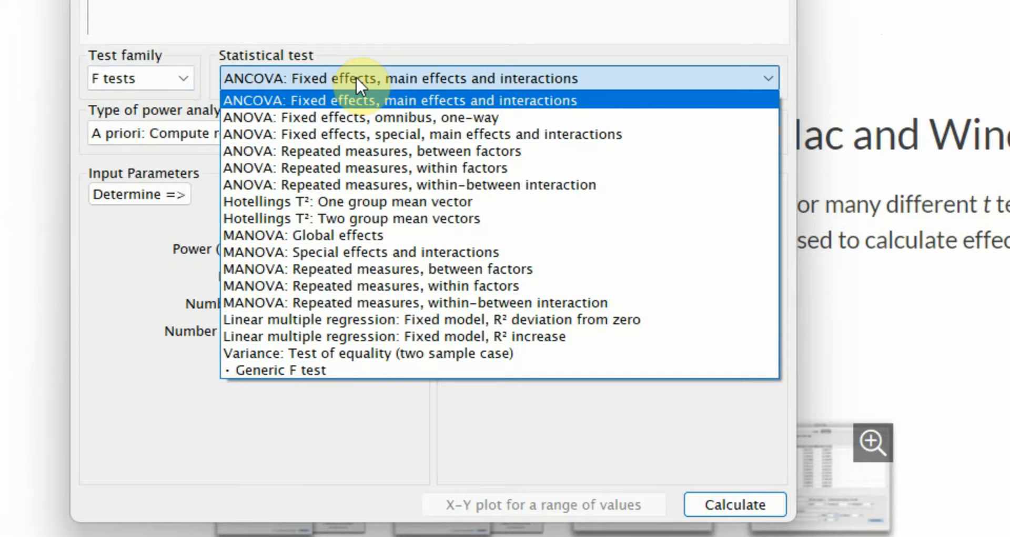
mouse_move(556, 304)
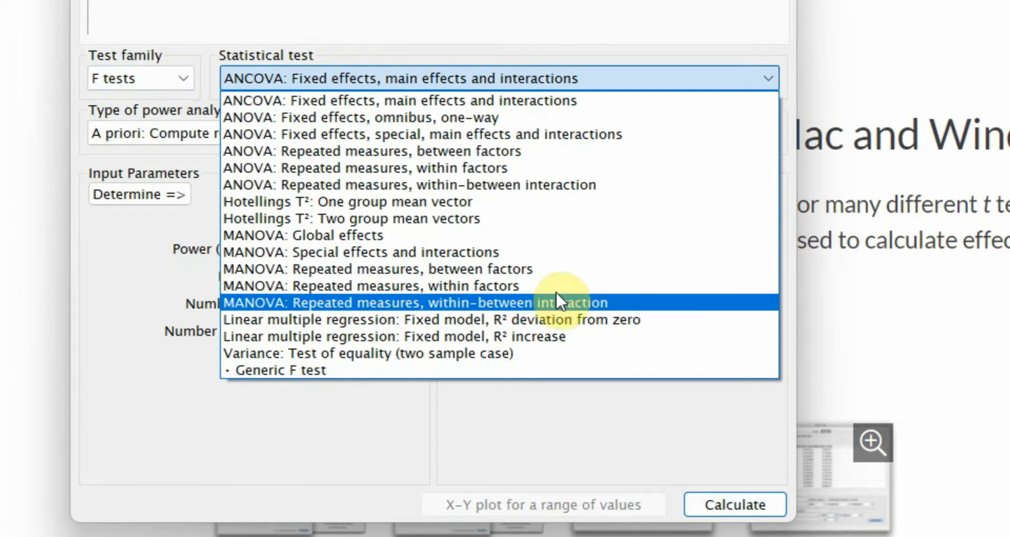
mouse_move(672, 330)
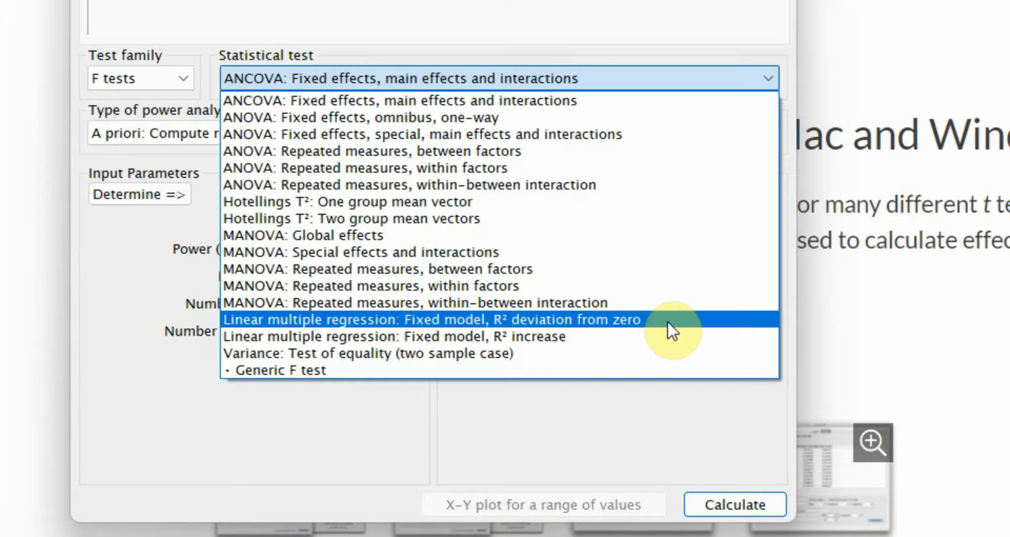
Step: Choose Linear multiple regression: Fixed model, R² deviation from zero and start editing f²
click(410, 320)
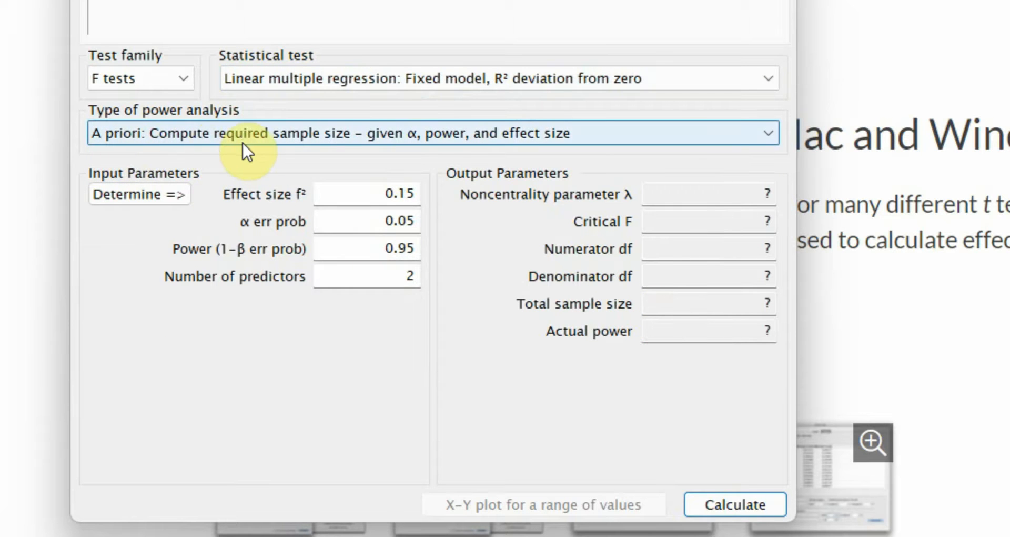
mouse_move(340, 153)
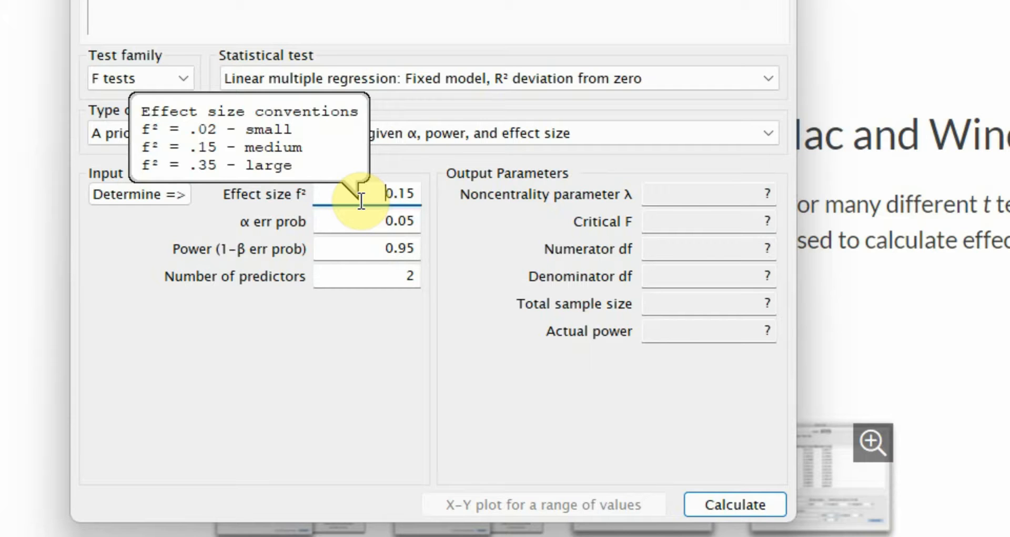
mouse_move(296, 210)
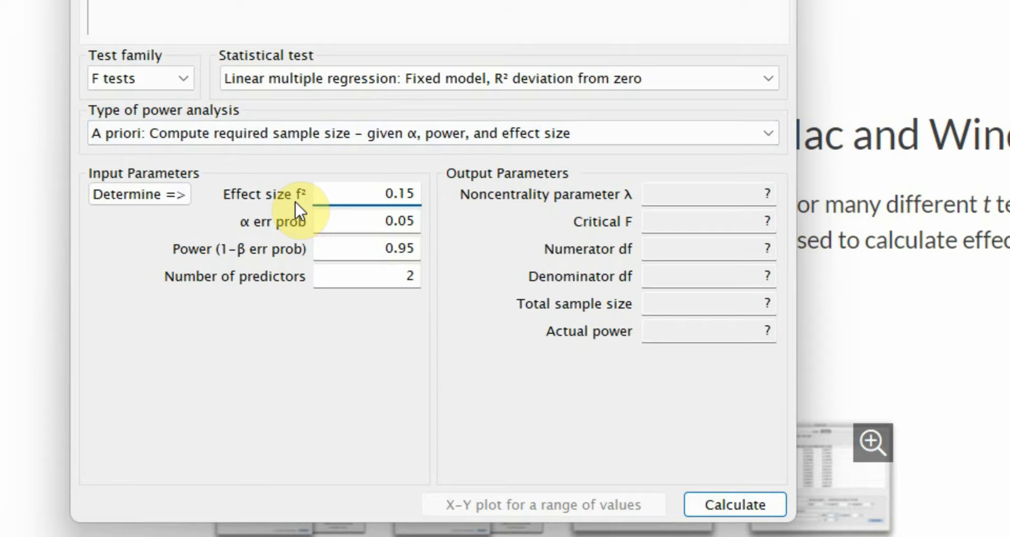
click(381, 192)
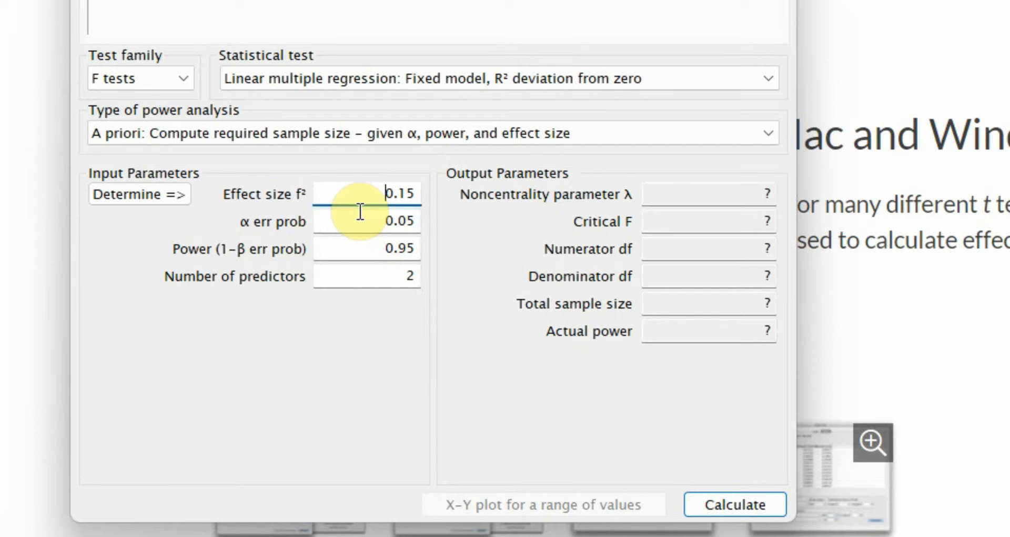
Step: Set power (1-β) to 0.80, keeping α at 0.05
click(388, 221)
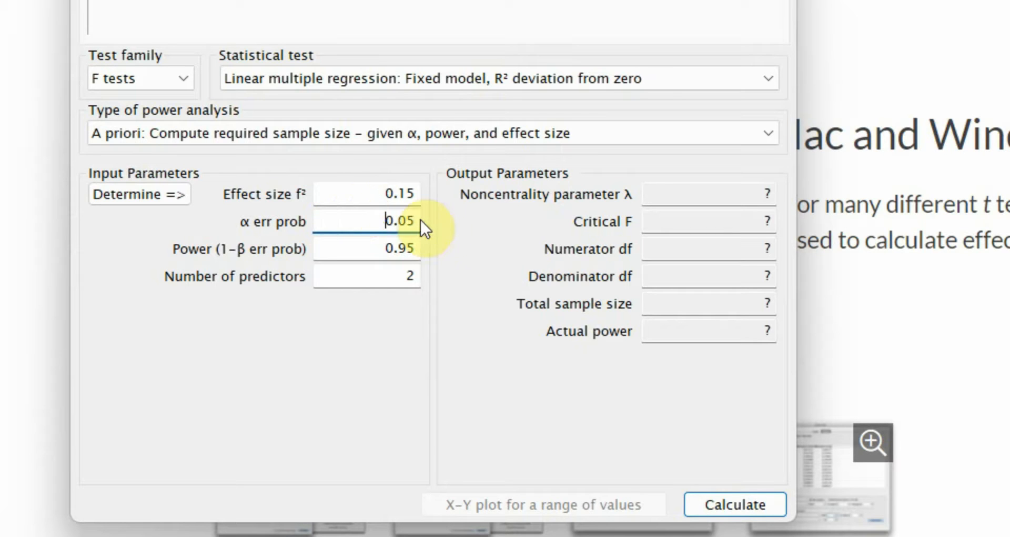
click(368, 247)
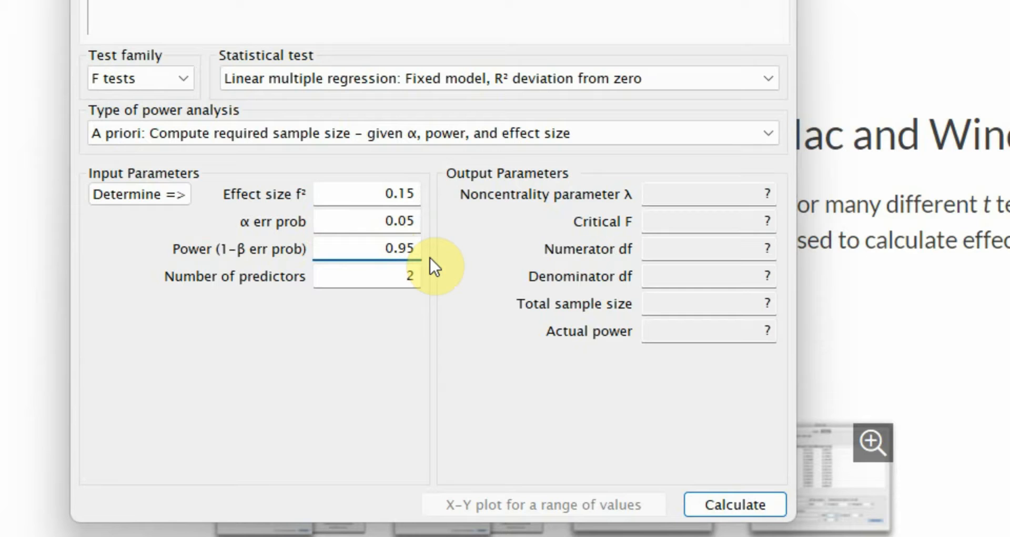
double_click(402, 249)
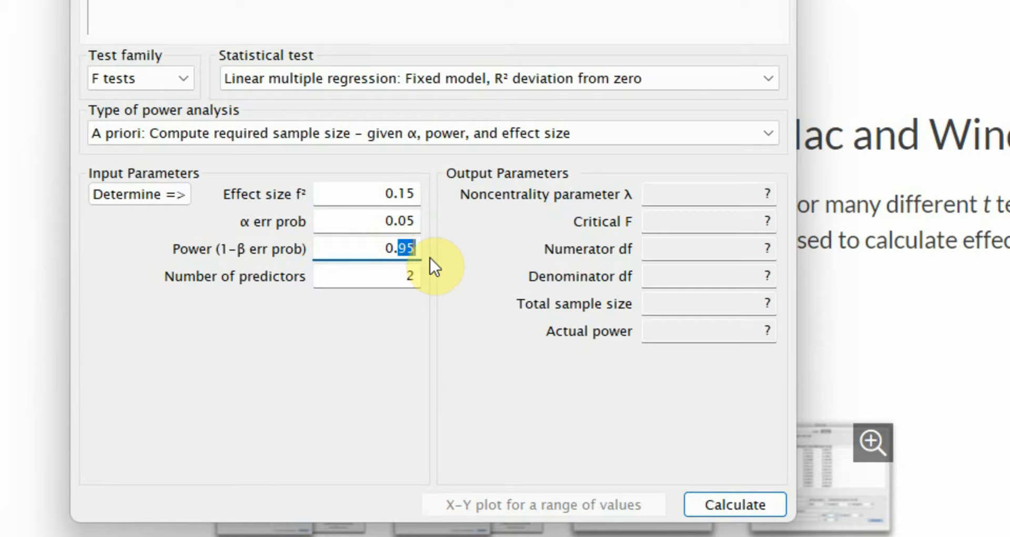
text(0.80)
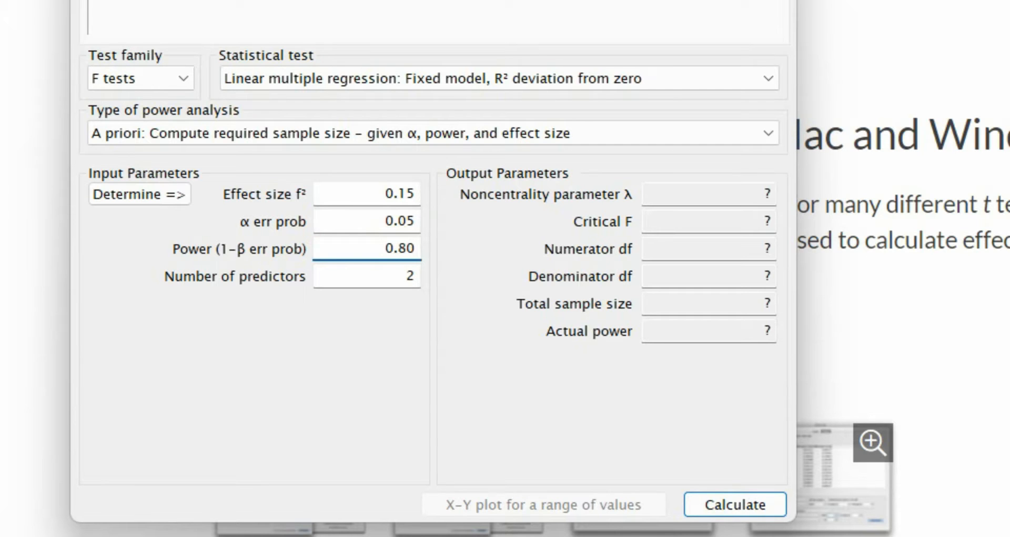
click(405, 247)
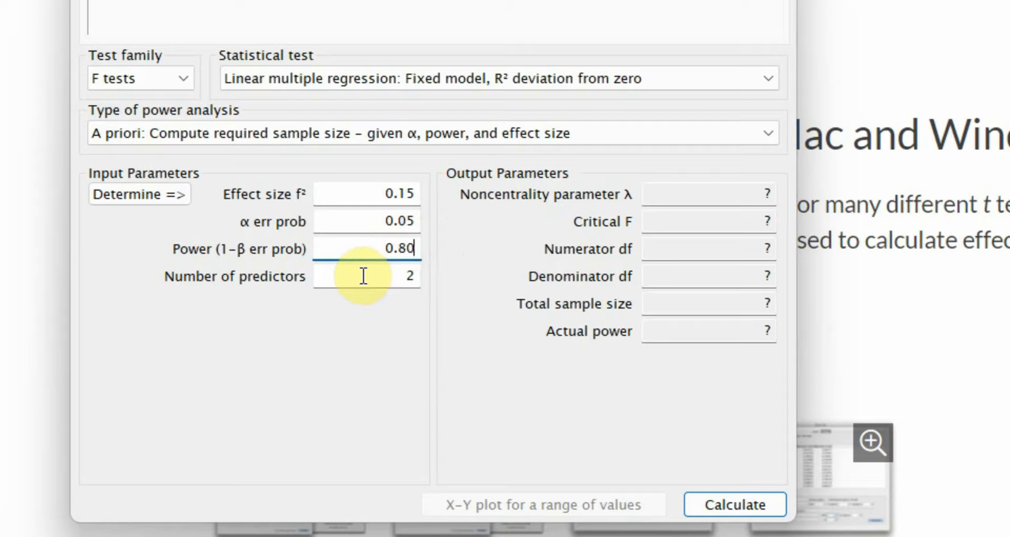
Step: Set the number of predictors to 3
click(366, 276)
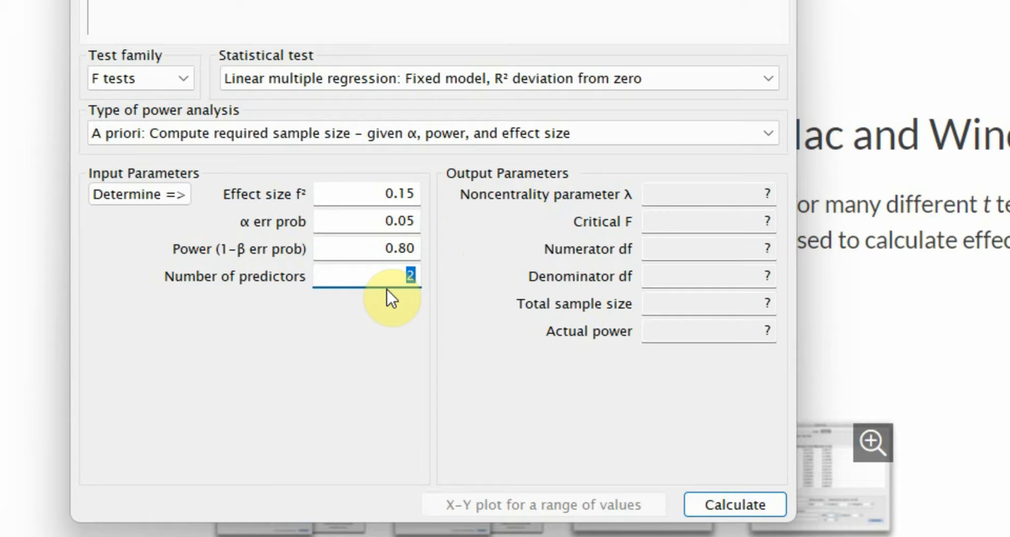
text(3)
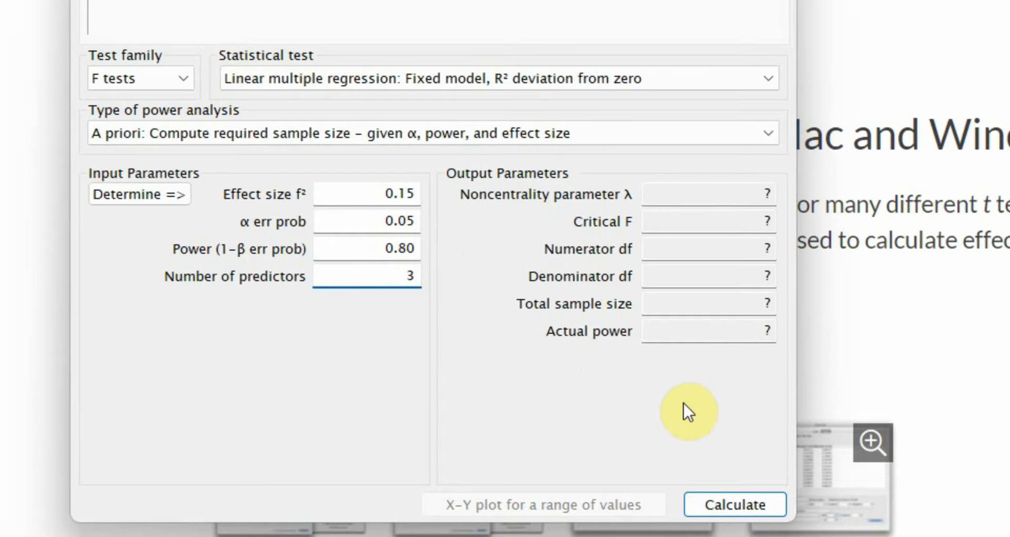
Step: Calculate the required total sample size of 77 and select the result
click(734, 519)
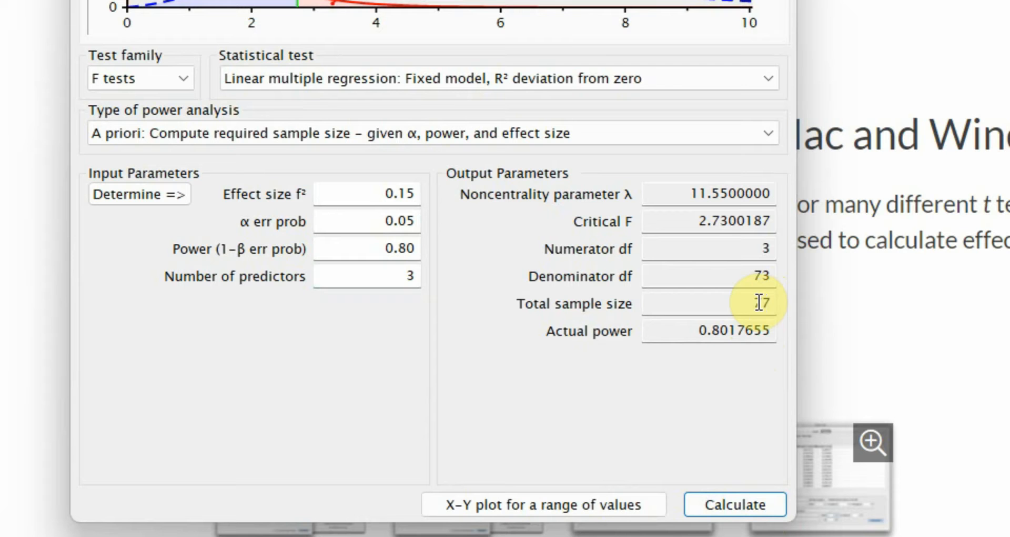
double_click(758, 303)
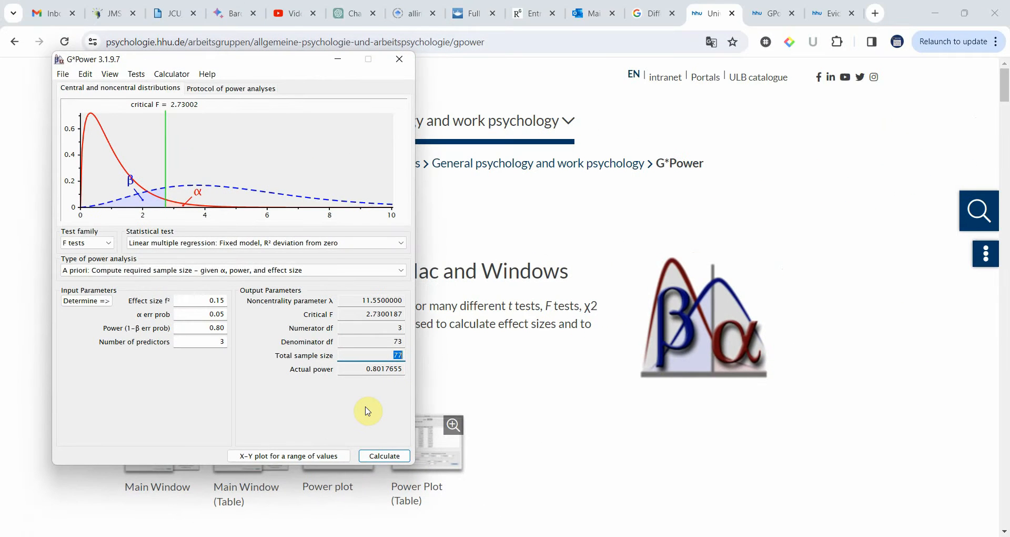
mouse_move(183, 163)
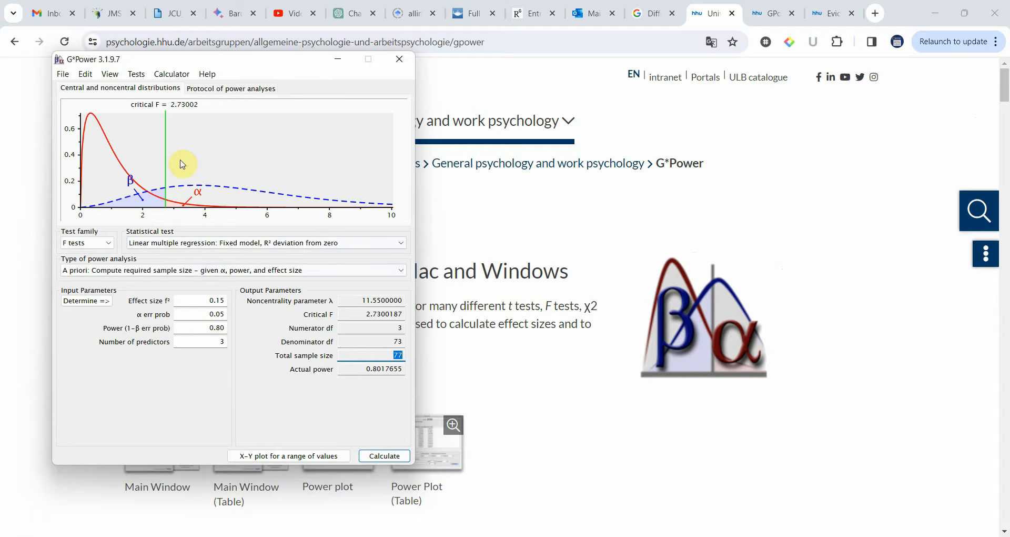
mouse_move(238, 279)
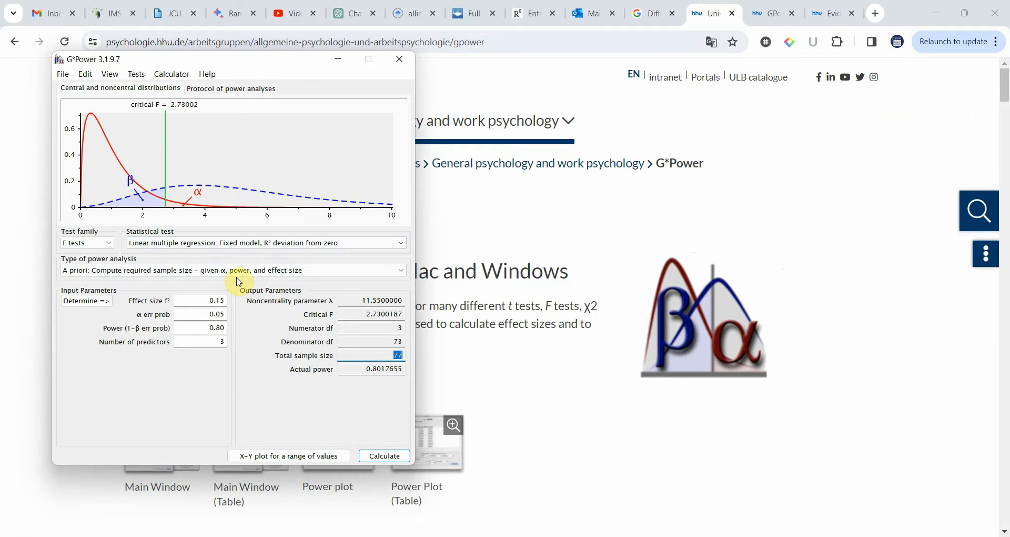
mouse_move(250, 282)
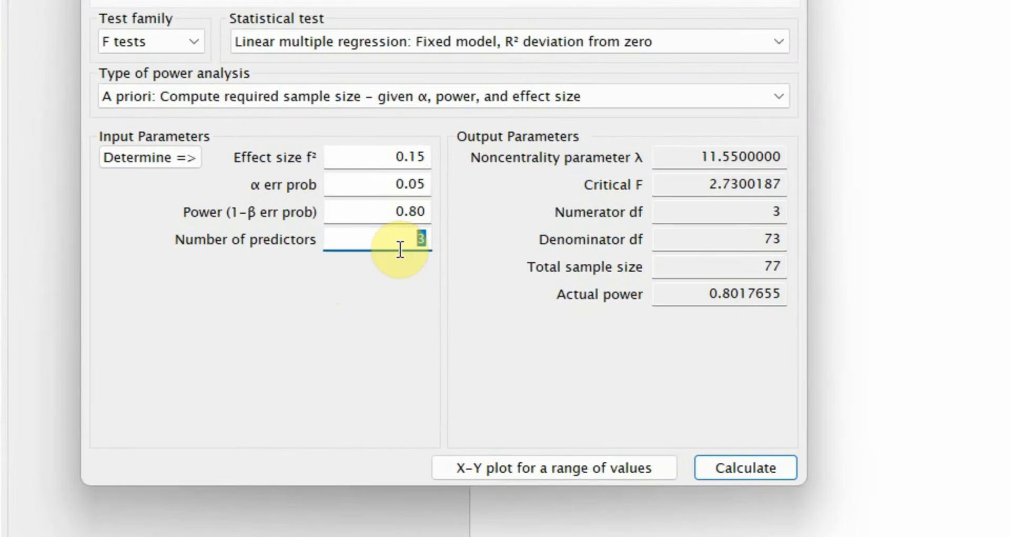
Step: Recalculate the sample size with 5 predictors
text(5)
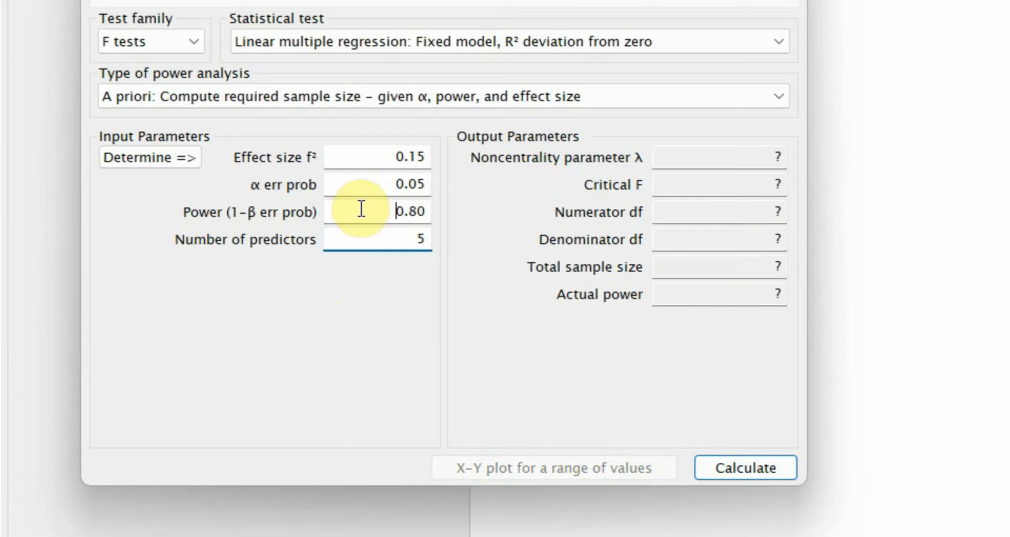
click(398, 186)
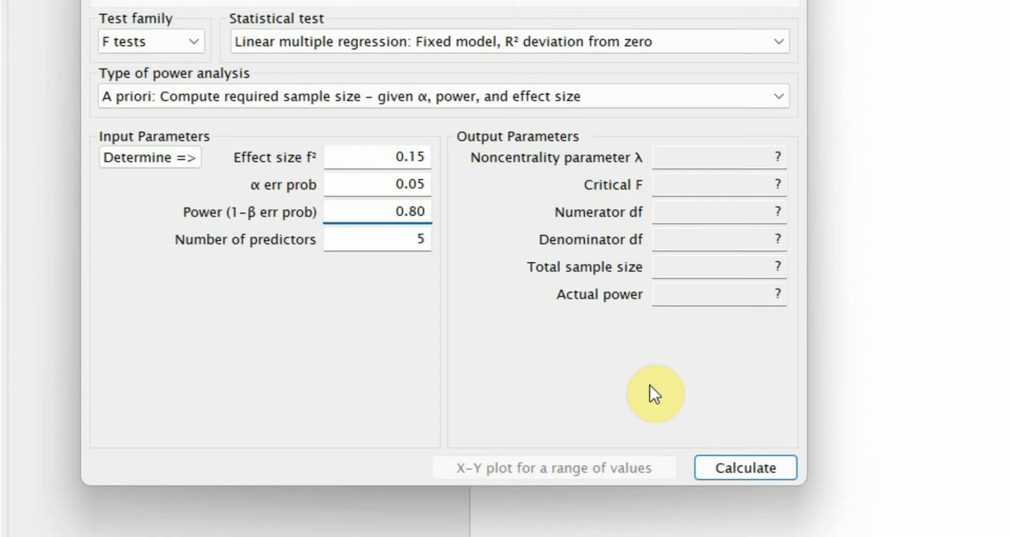
click(746, 468)
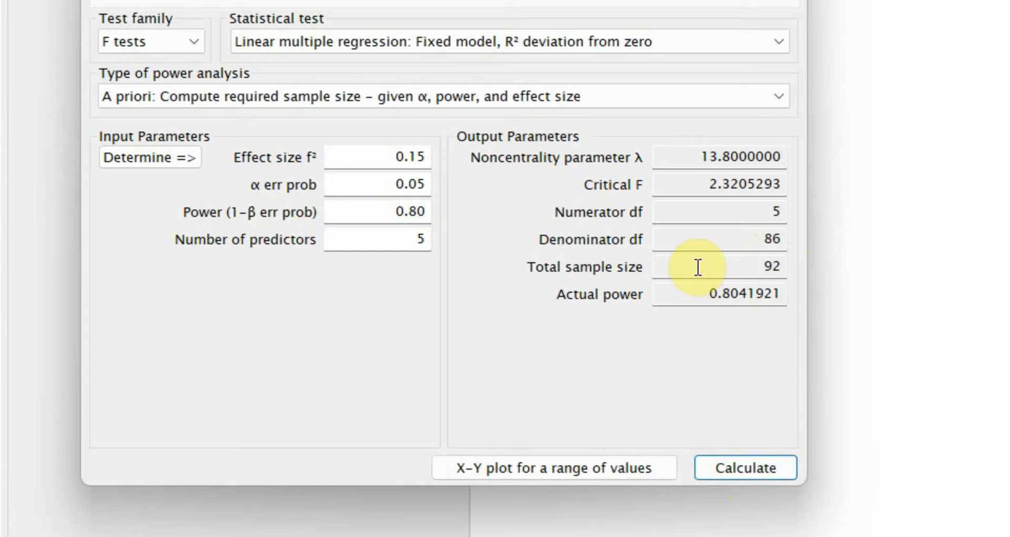
mouse_move(576, 203)
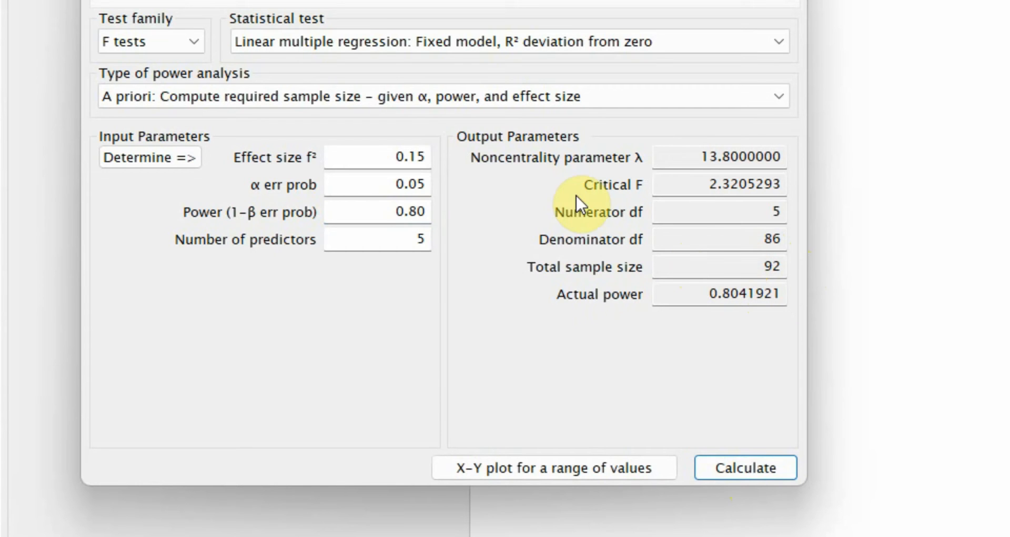
Step: Recalculate with effect size f² 0.35, giving total sample size 43
click(387, 157)
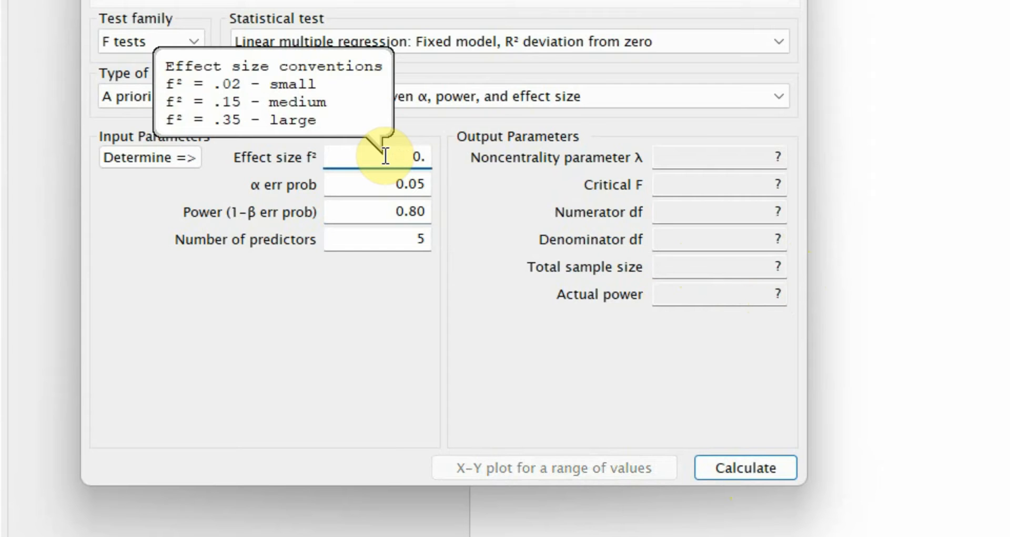
text(0.35)
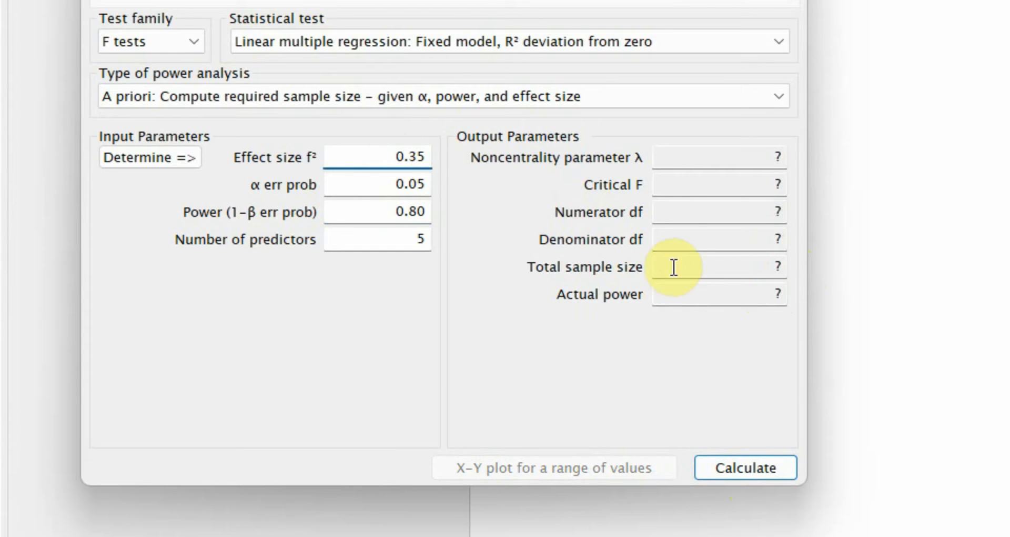
click(745, 468)
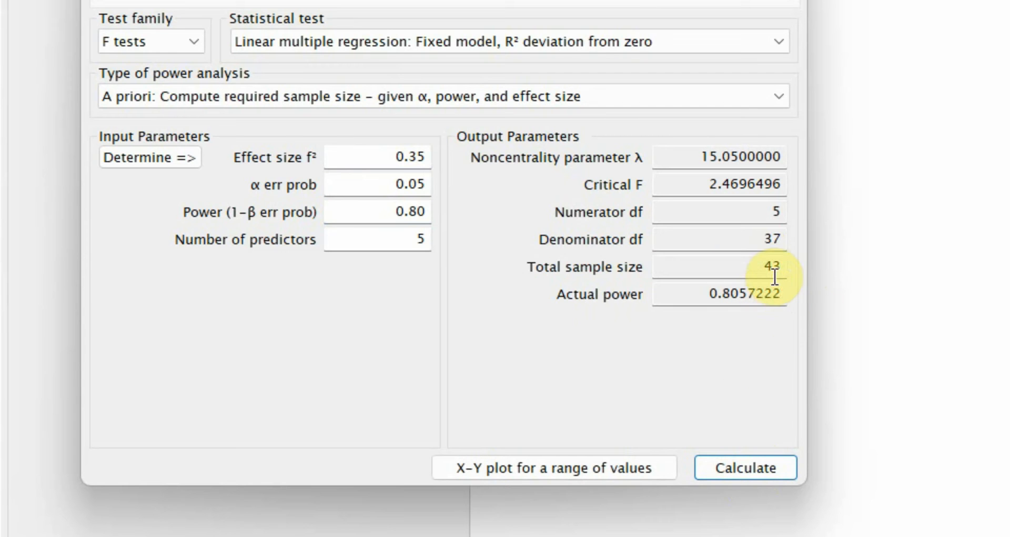
mouse_move(804, 281)
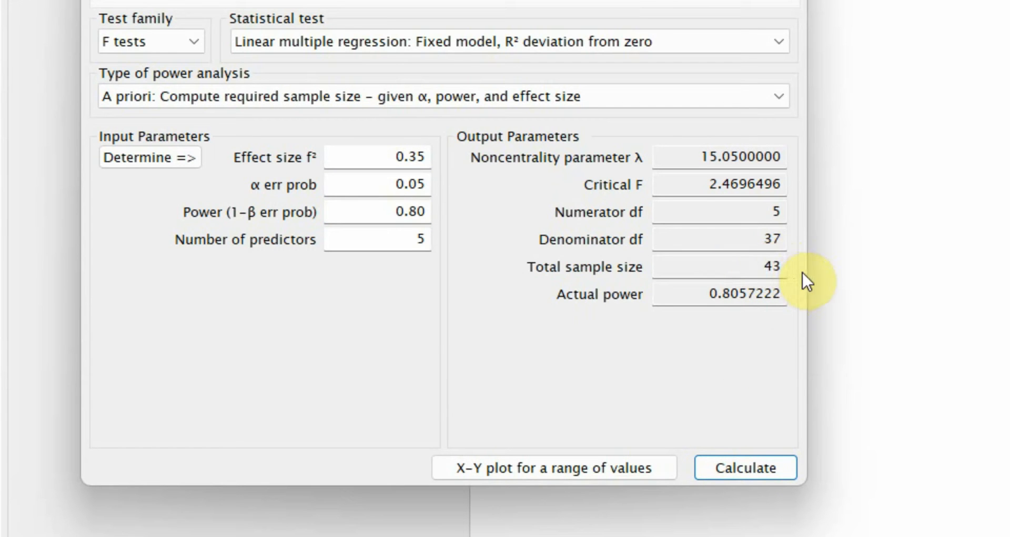
mouse_move(403, 160)
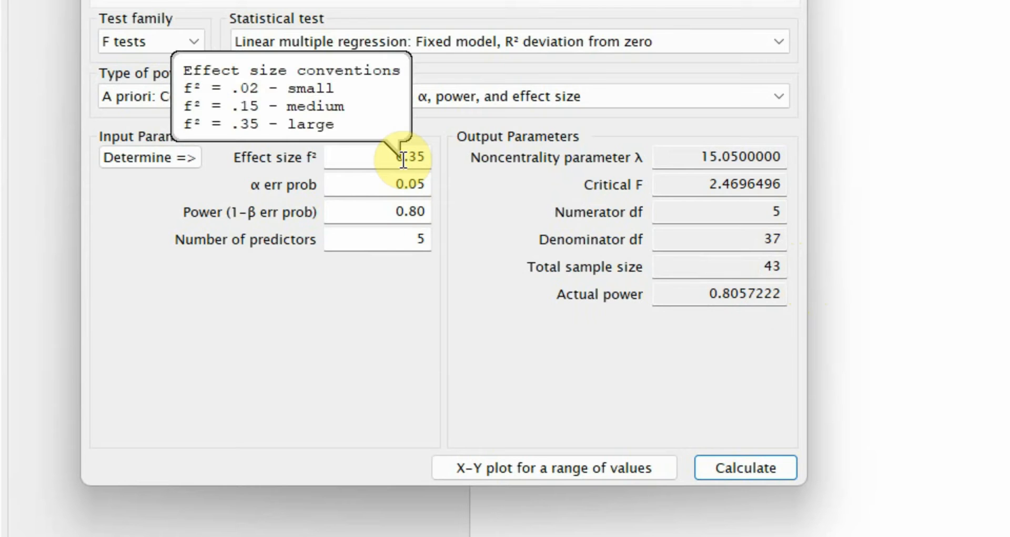